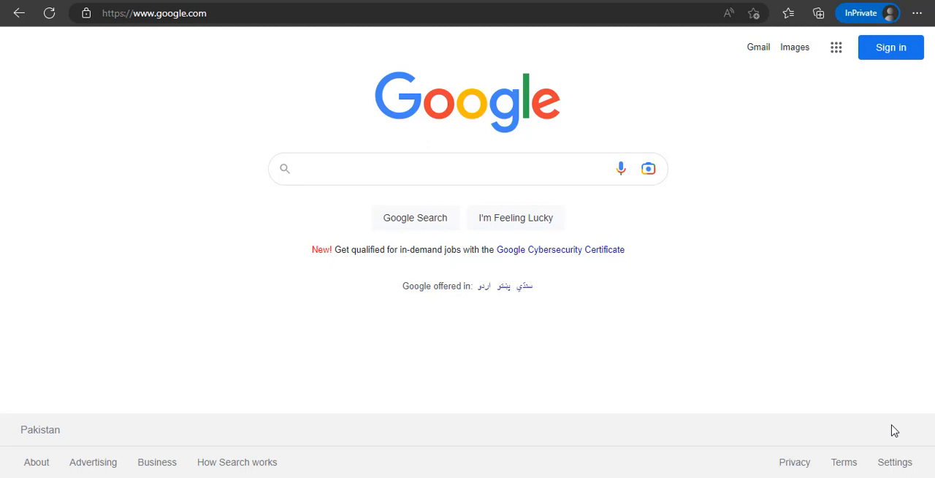
{"action": "mouse_move", "coordinate": [621, 347]}
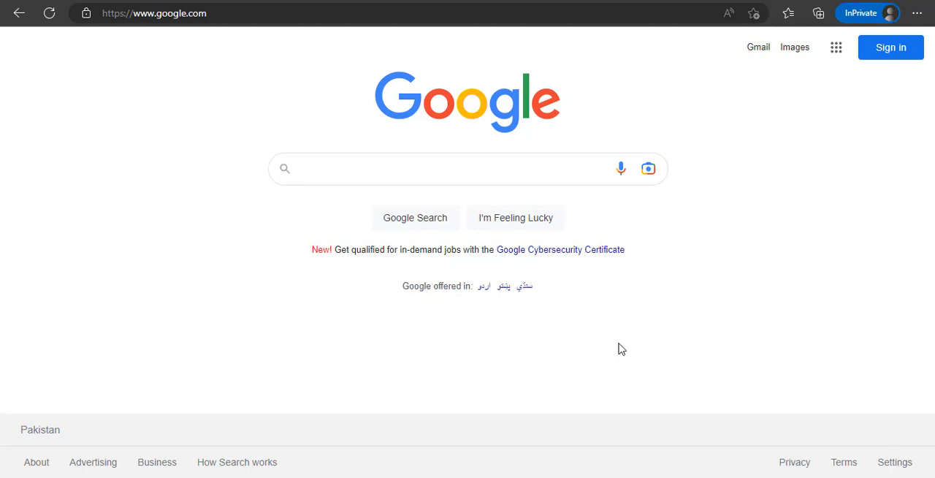
{"action": "mouse_move", "coordinate": [219, 318]}
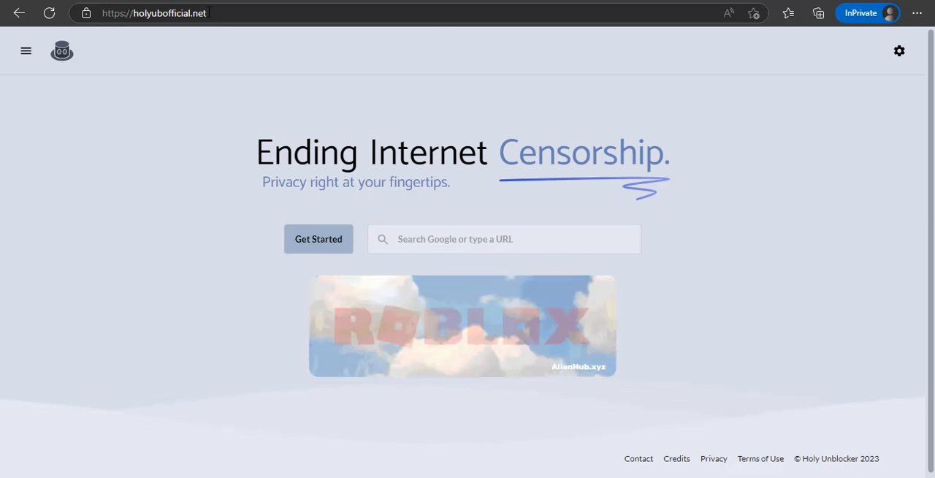
Enter 'google' in the 'Search Google or type a URL' box to load Google via the proxy
{"action": "left_click", "coordinate": [153, 13]}
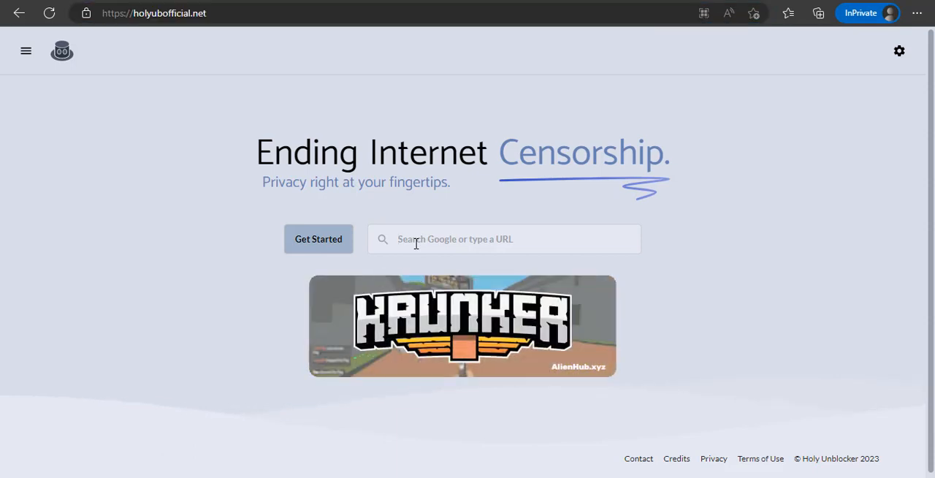
{"action": "type", "text": "google"}
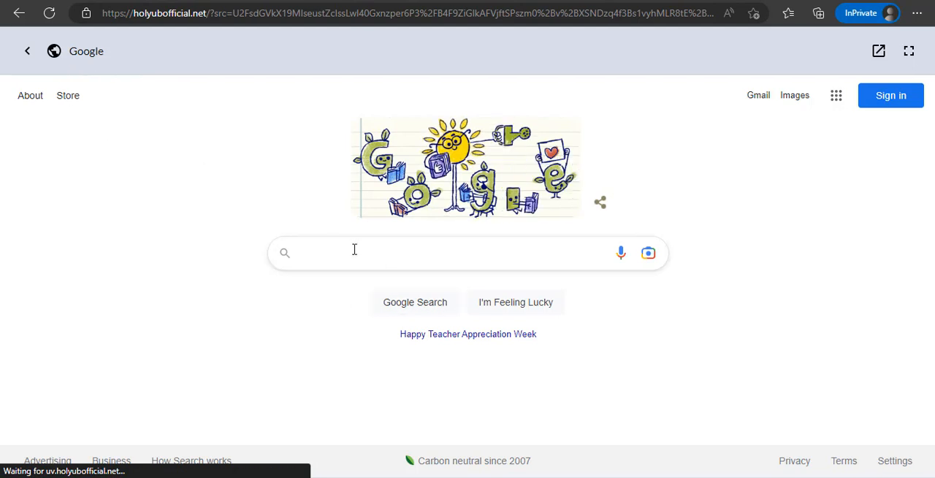
{"action": "mouse_move", "coordinate": [441, 249]}
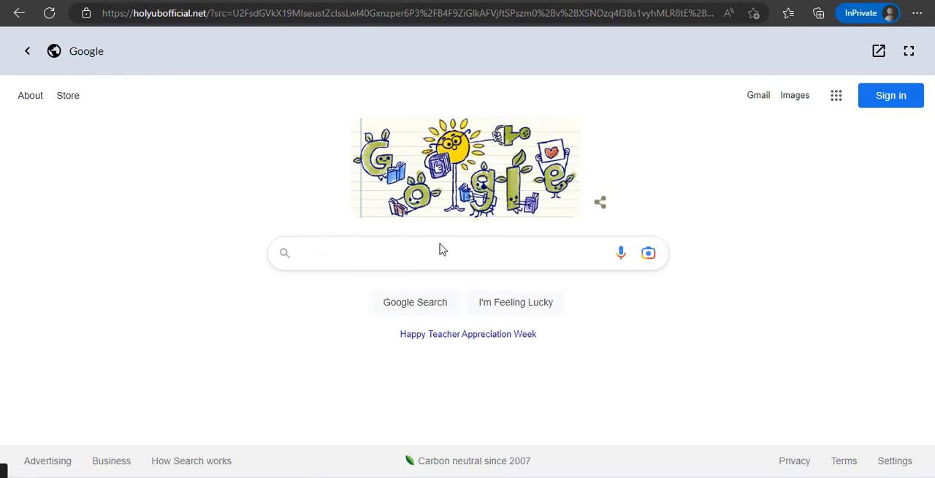
Start a Google search by entering 'disco' in the proxied Google search bar
{"action": "type", "text": "disco"}
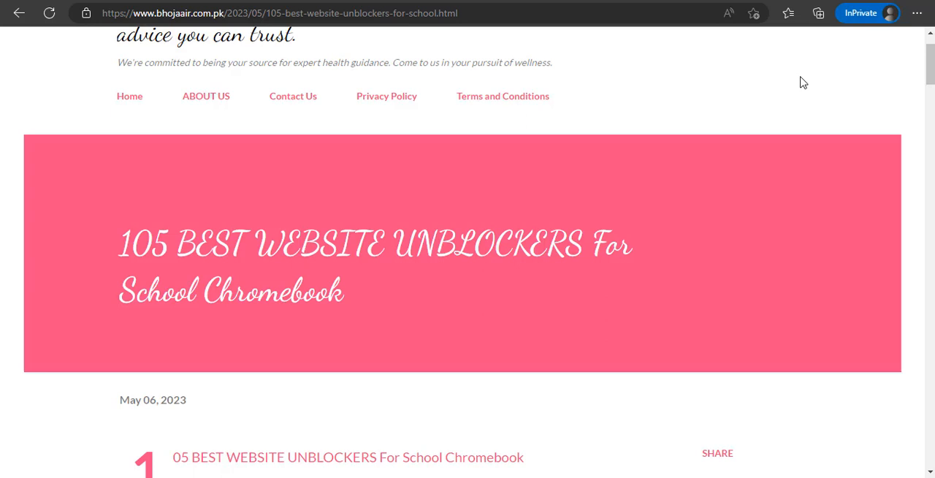
{"action": "mouse_move", "coordinate": [241, 269]}
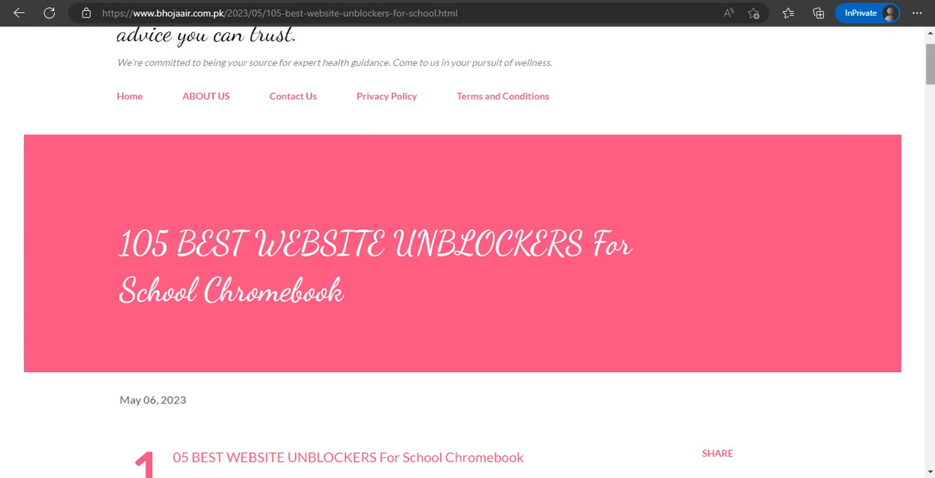
Scroll the '105 best website unblockers' list down to roughly entry 51
{"action": "scroll", "scroll_direction": "down", "scroll_amount": 3}
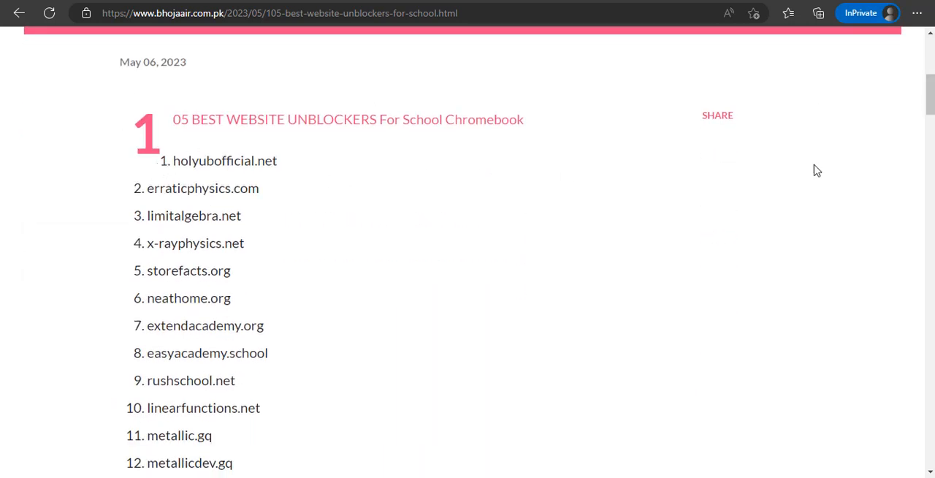
{"action": "scroll", "scroll_direction": "down", "scroll_amount": 3}
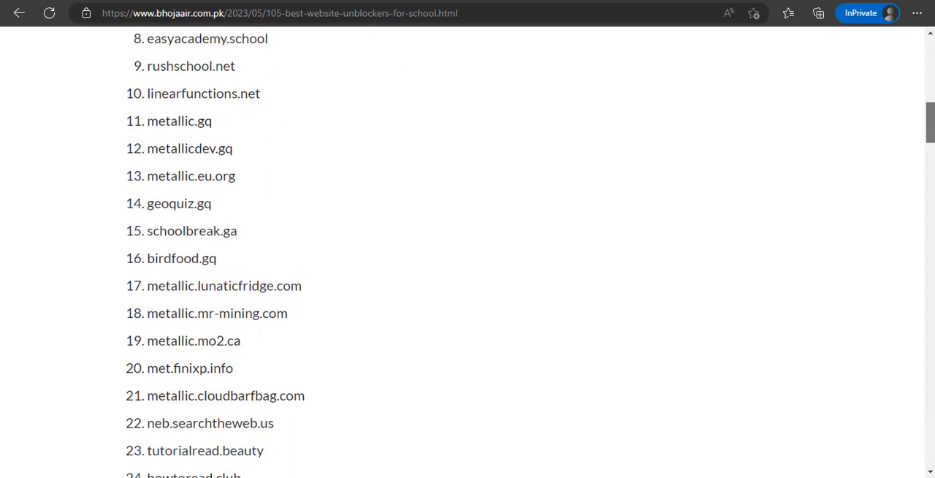
{"action": "scroll", "scroll_direction": "down", "scroll_amount": 3}
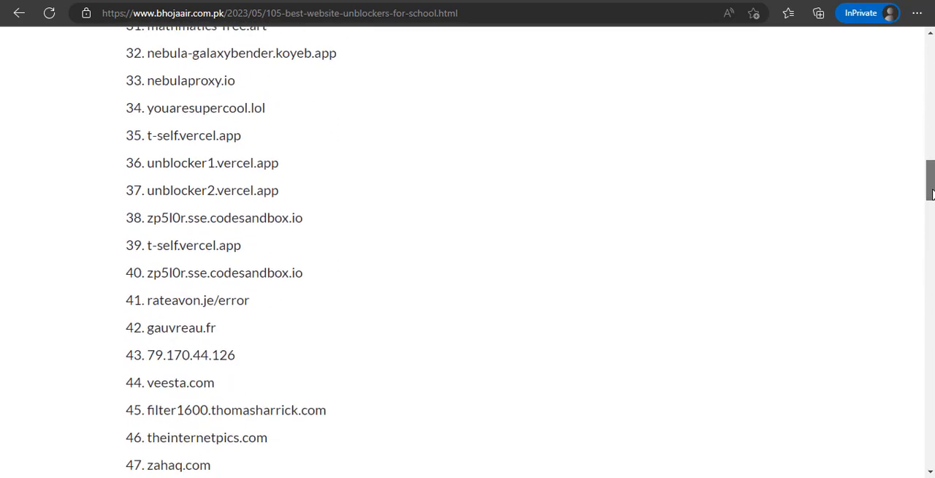
{"action": "scroll", "scroll_direction": "down", "scroll_amount": 3}
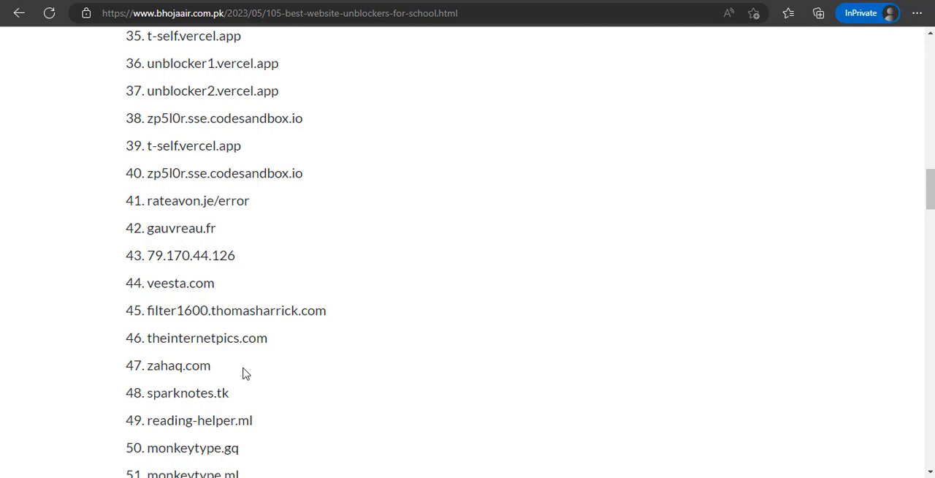
{"action": "mouse_move", "coordinate": [397, 118]}
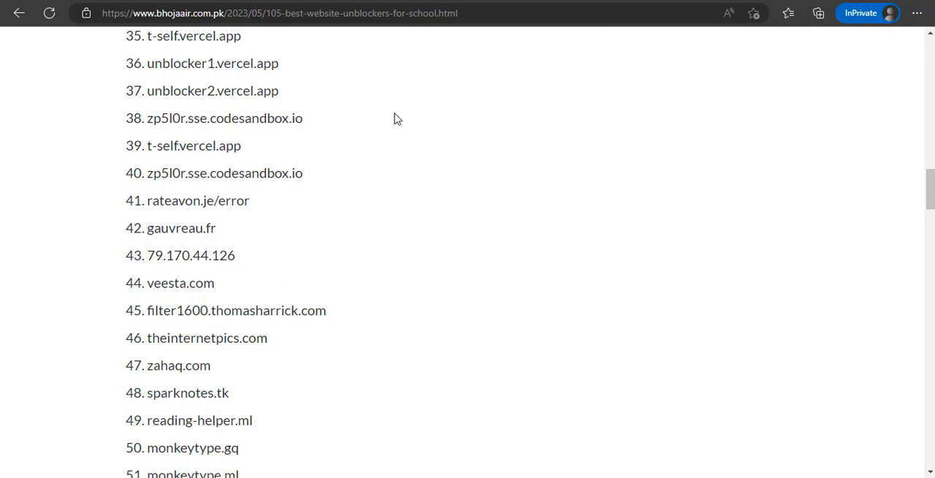